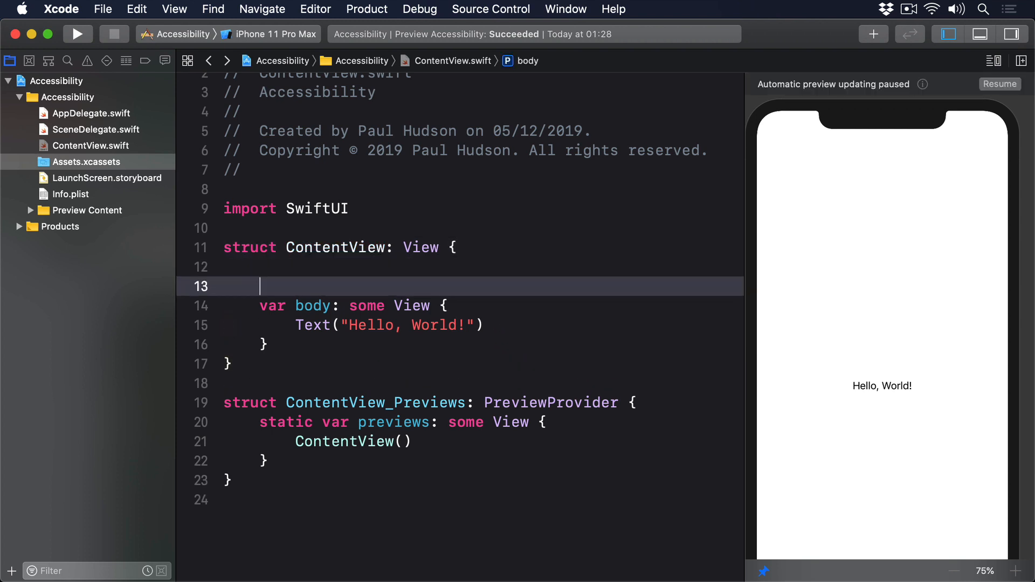
pyautogui.write('@State private var estimate = 25.0')
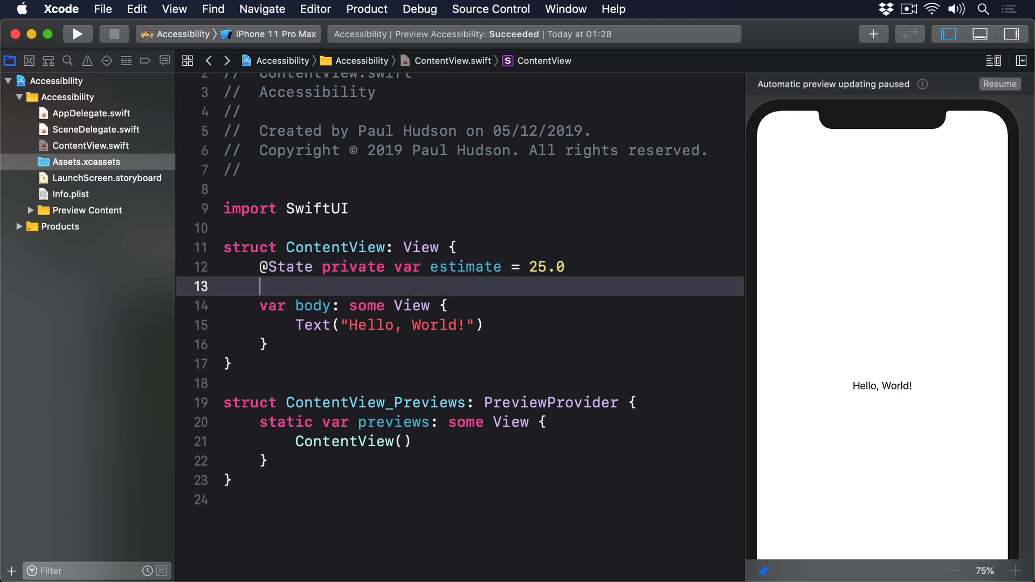
pyautogui.write('Slider(value: $est')
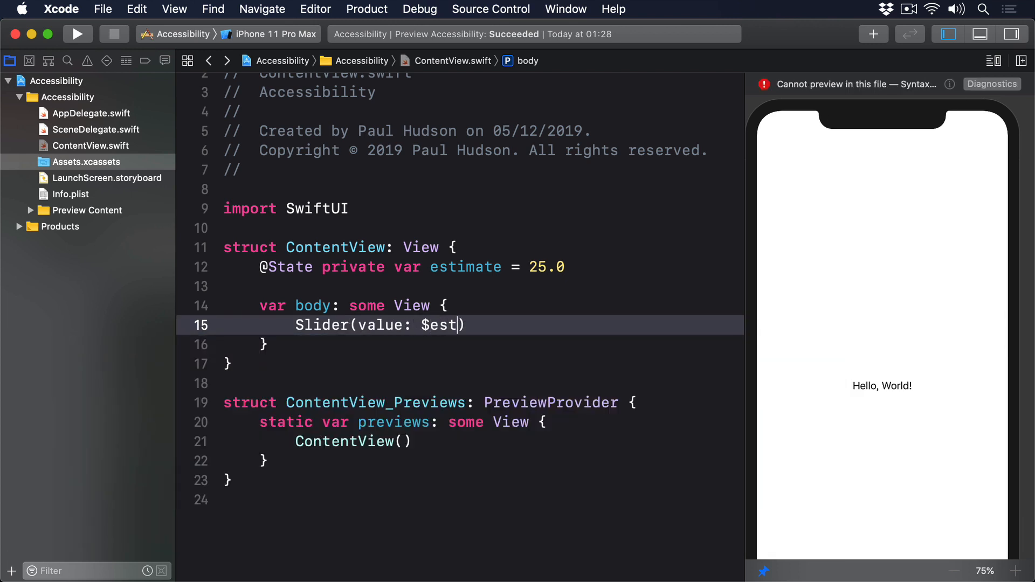
pyautogui.write('imate, in: 0')
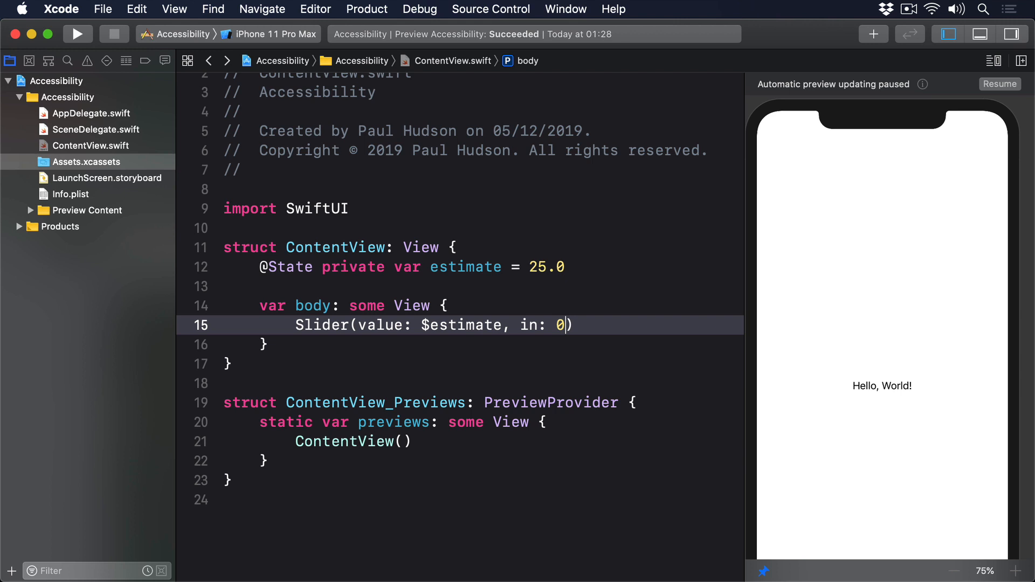
pyautogui.write('...50')
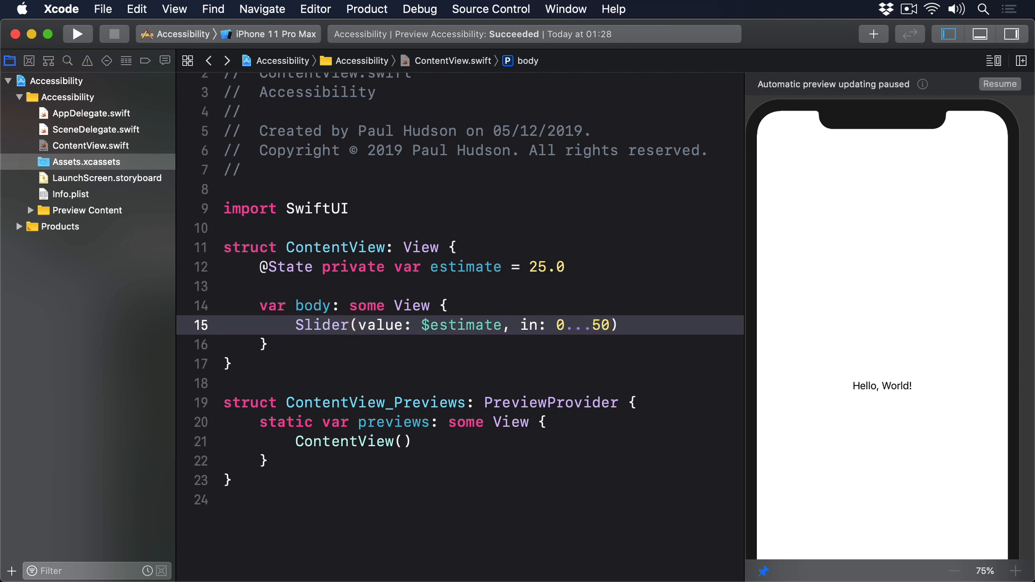
pyautogui.write('.padding()')
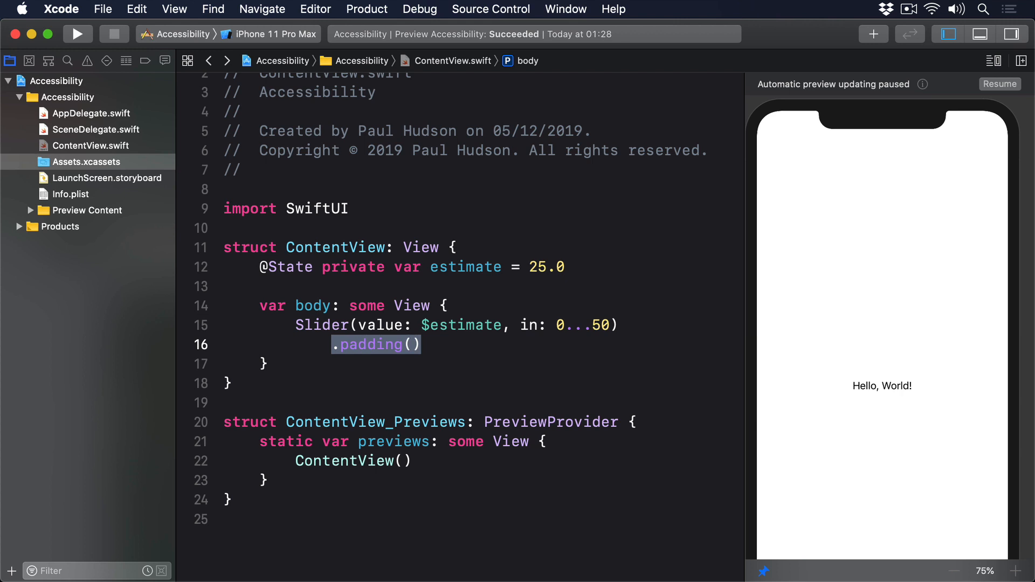
# Add .accessibility(value: Text("\(Int(estimate))")) after the slider's padding modifier
pyautogui.click(410, 345)
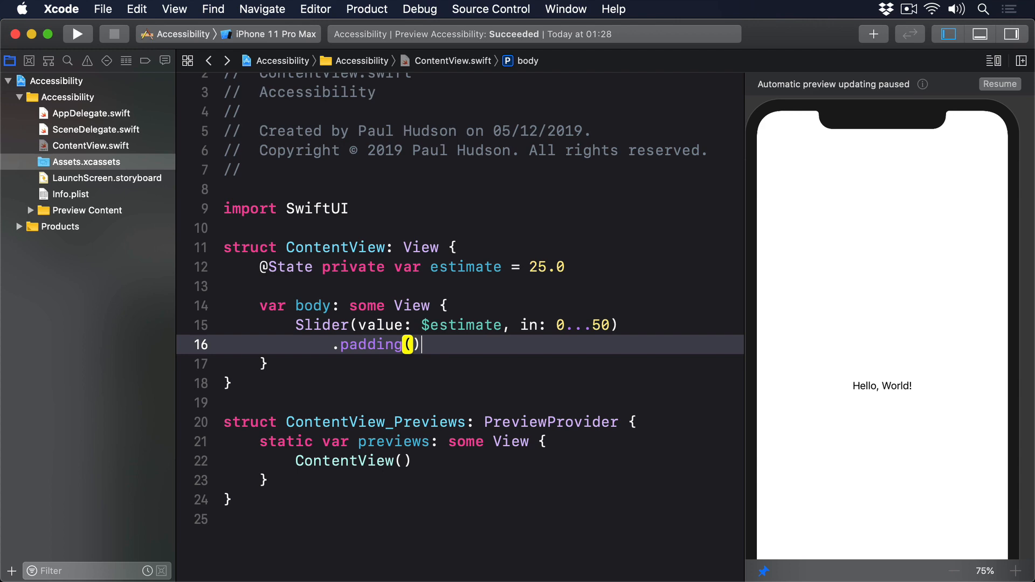
pyautogui.write('.accessibili')
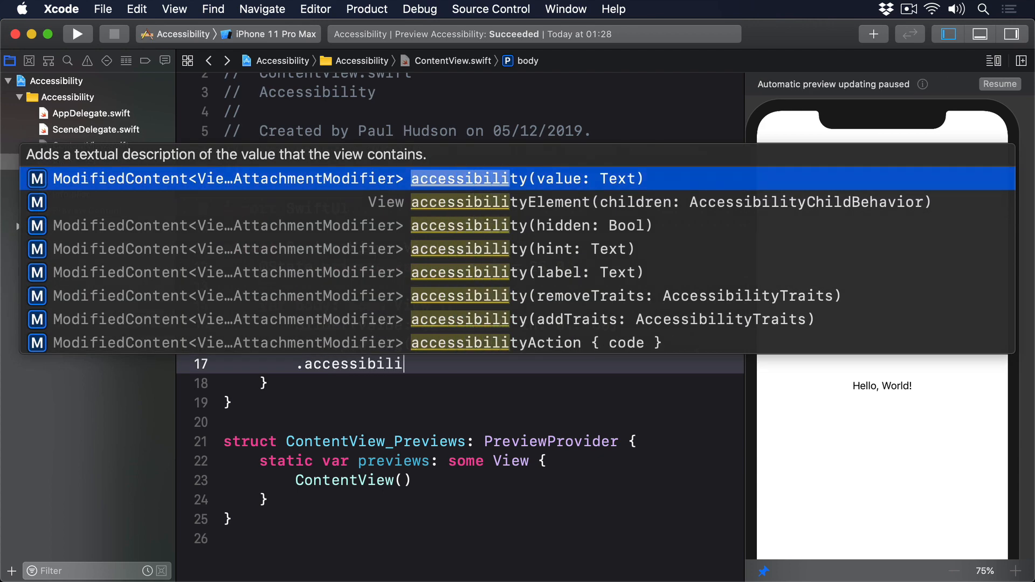
pyautogui.click(525, 179)
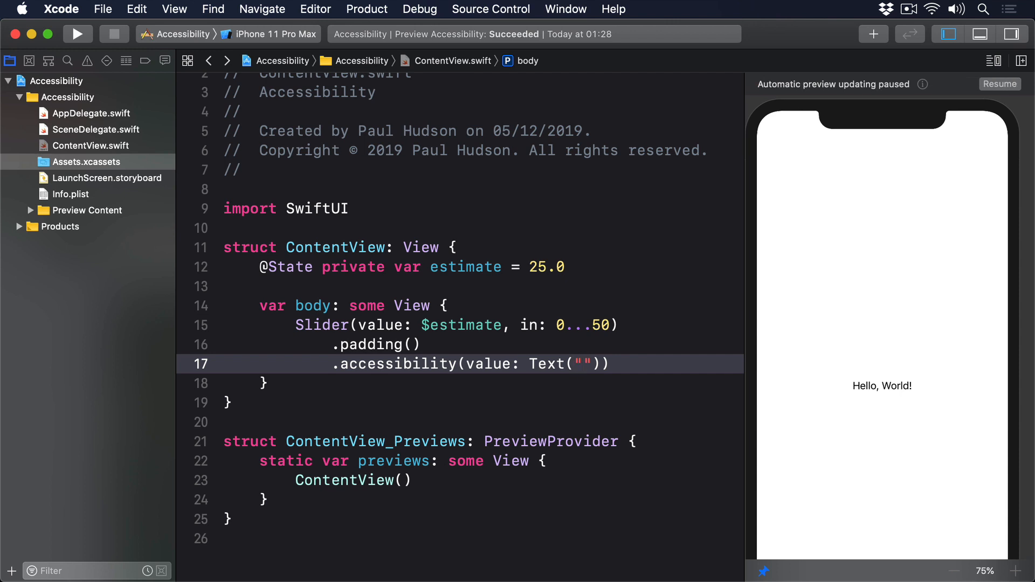
pyautogui.write('\\(Int(estimate')
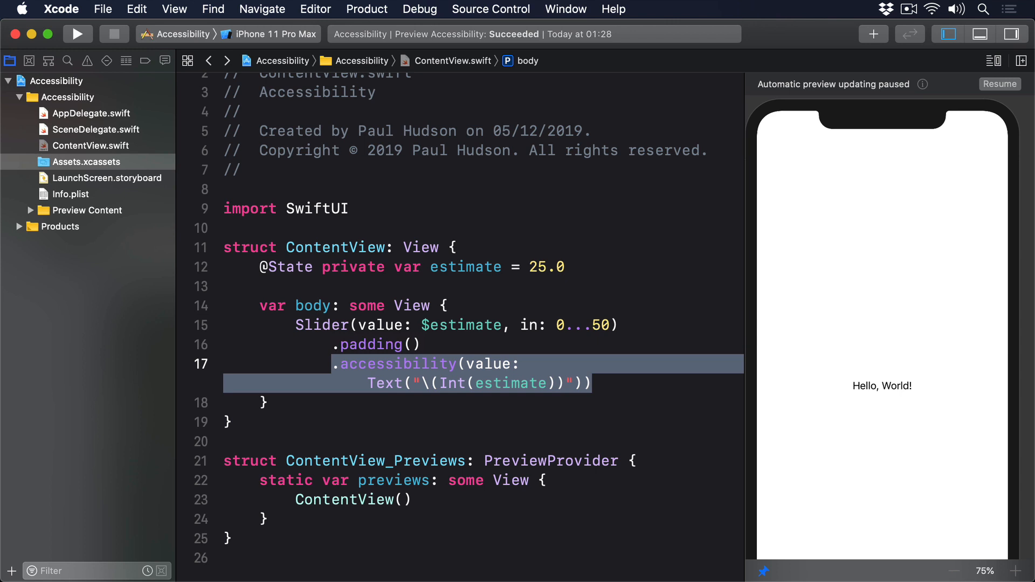
pyautogui.click(330, 306)
pyautogui.write('r')
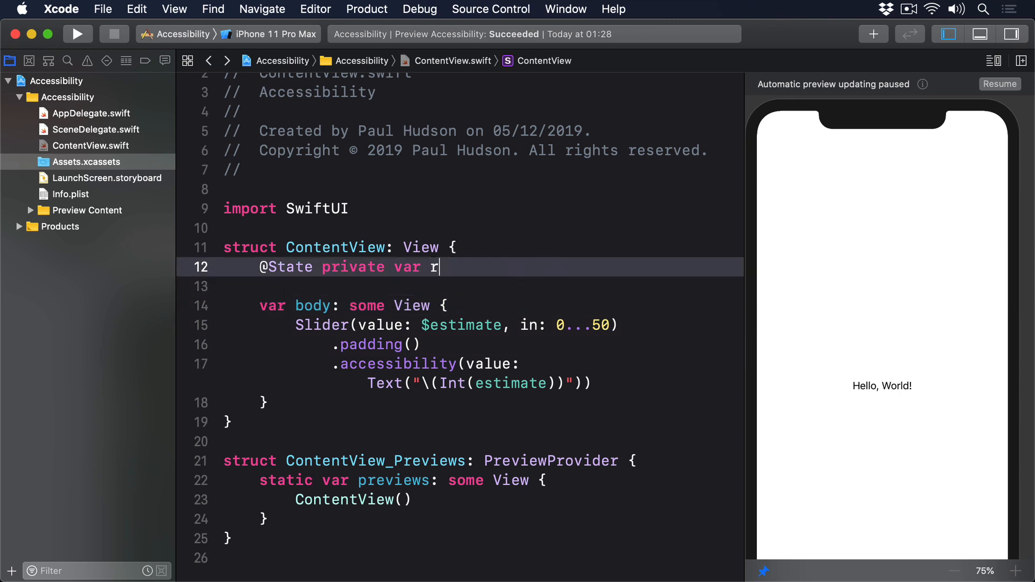
pyautogui.write('ating = 3')
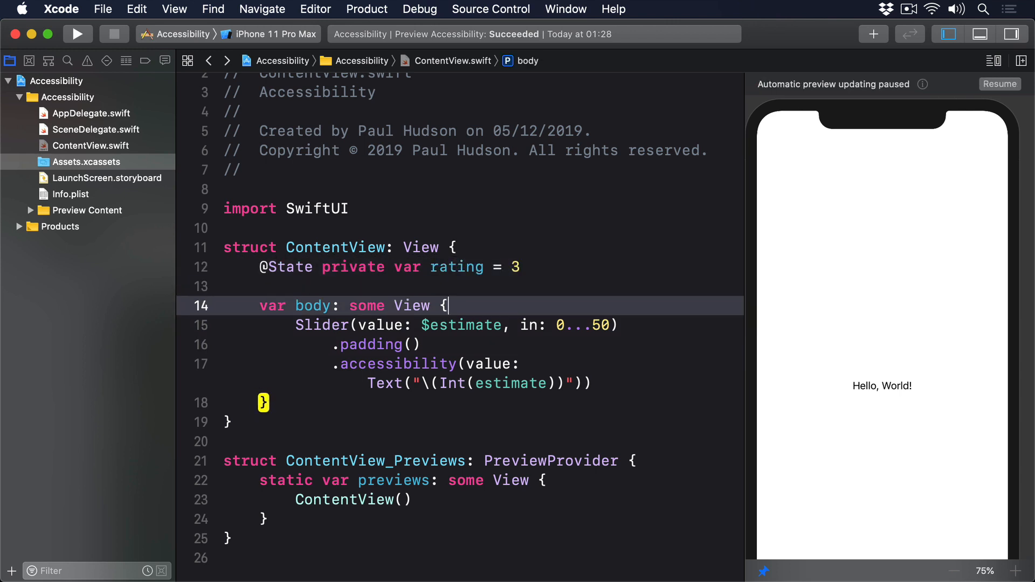
# Replace the slider with Stepper("Rate our service: \(rating)/5", value: $rating, in: 1...5) and begin its .accessibility modifier
pyautogui.moveTo(295, 324); pyautogui.dragTo(592, 383)
pyautogui.write('Stepper("')
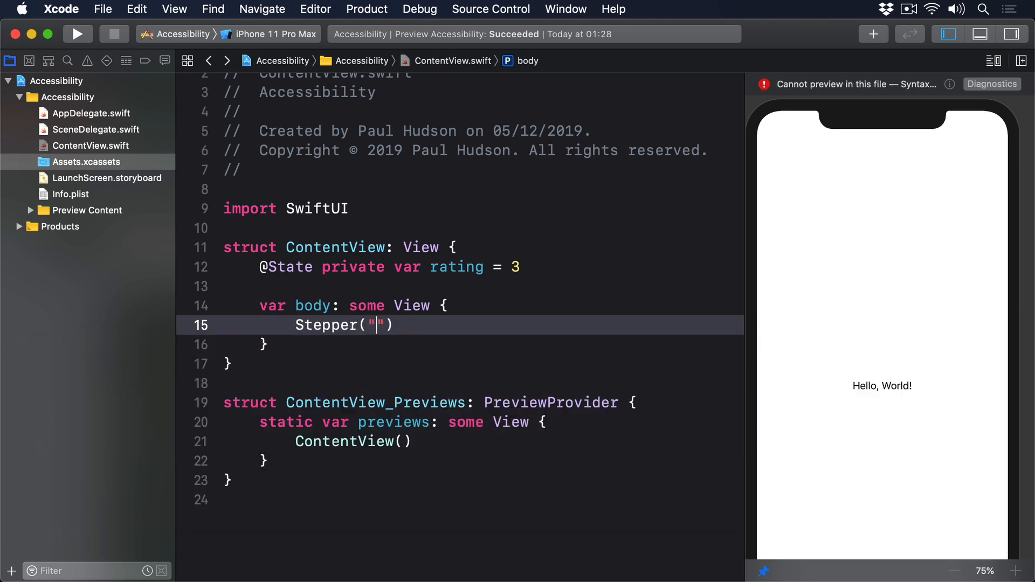
pyautogui.write('Rate our service')
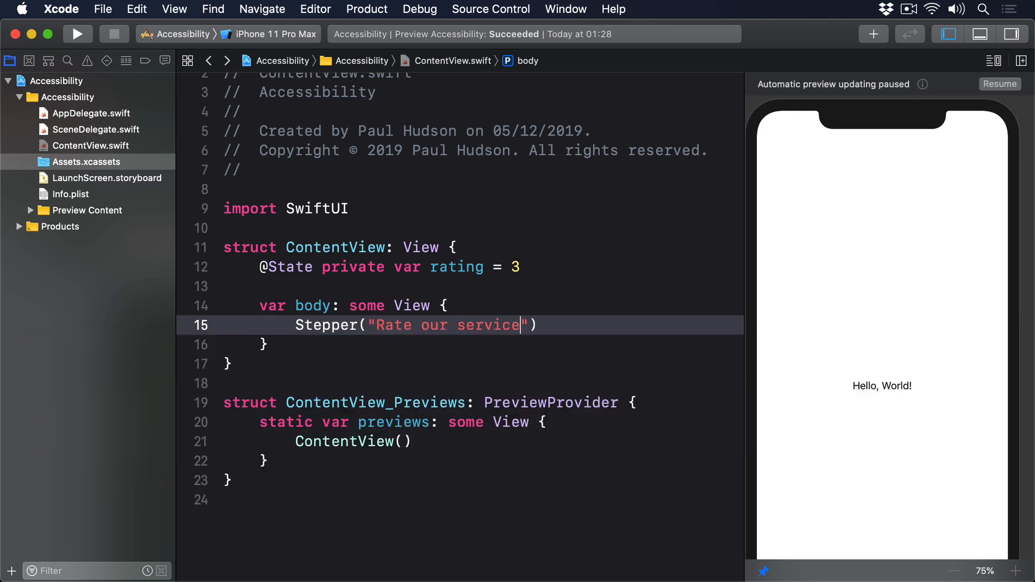
pyautogui.write(': \\(rating)')
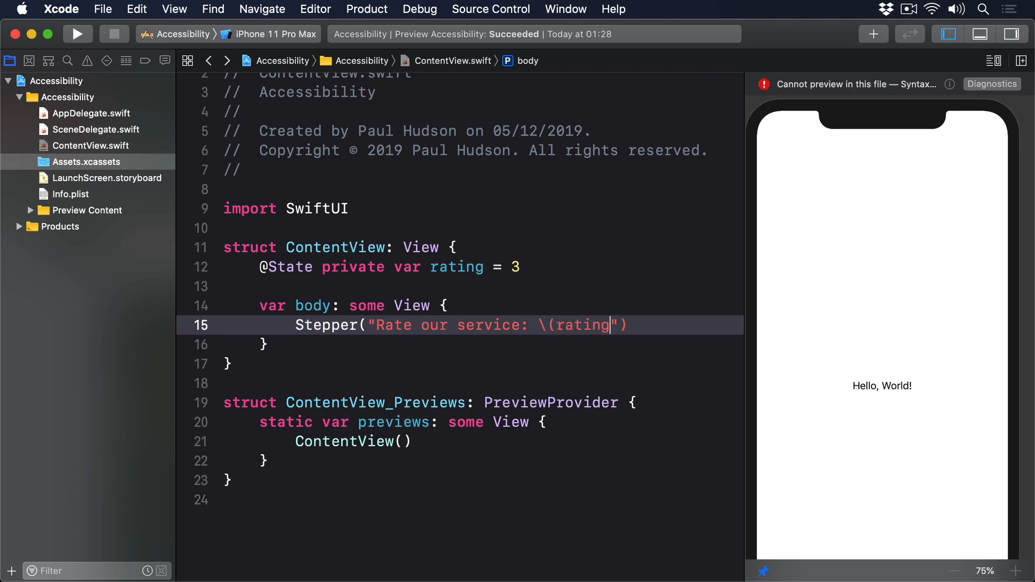
pyautogui.write('/5')
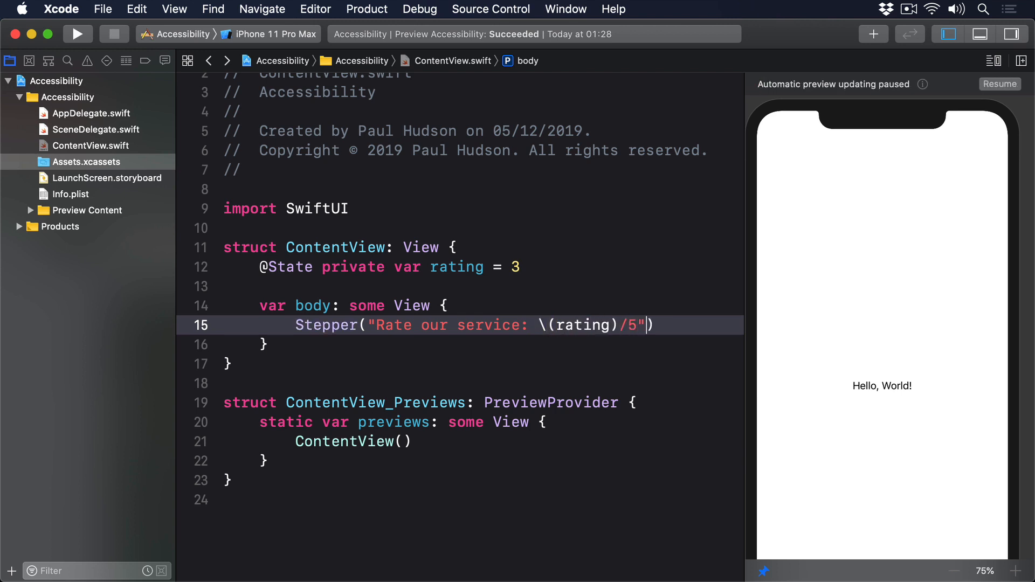
pyautogui.write(', value: $ra')
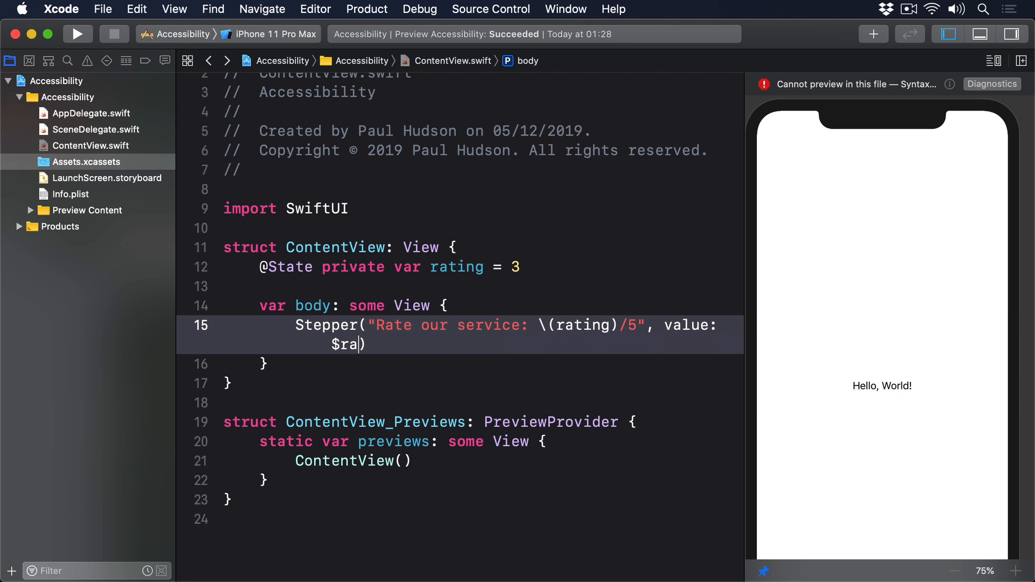
pyautogui.write('ting, in')
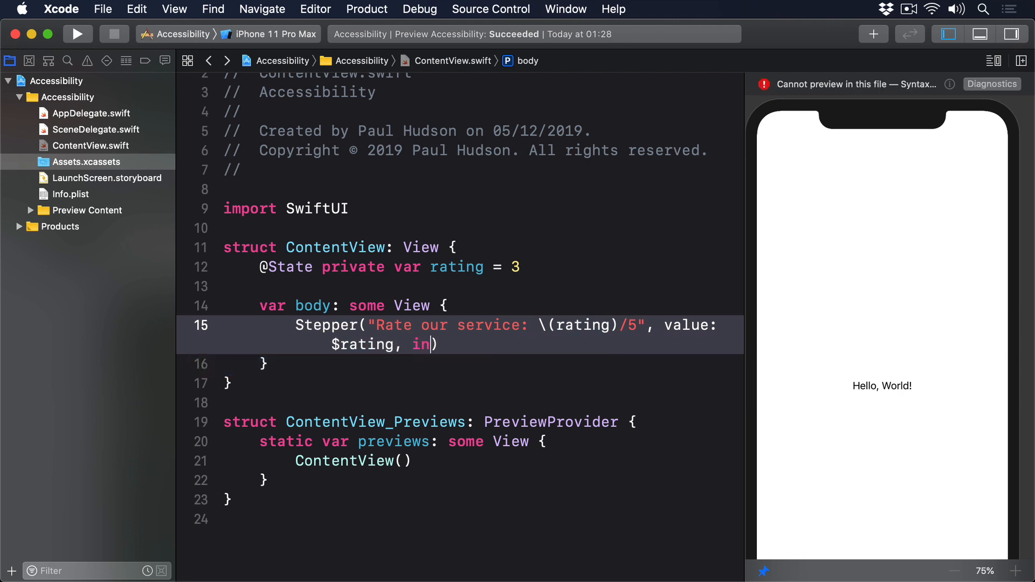
pyautogui.write(': 1...5')
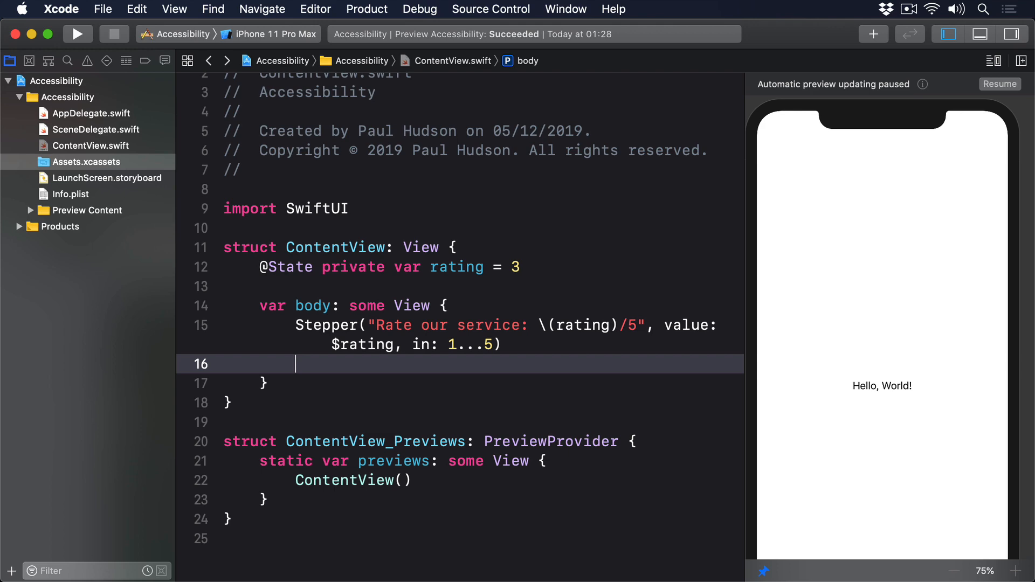
pyautogui.write('.accessibility')
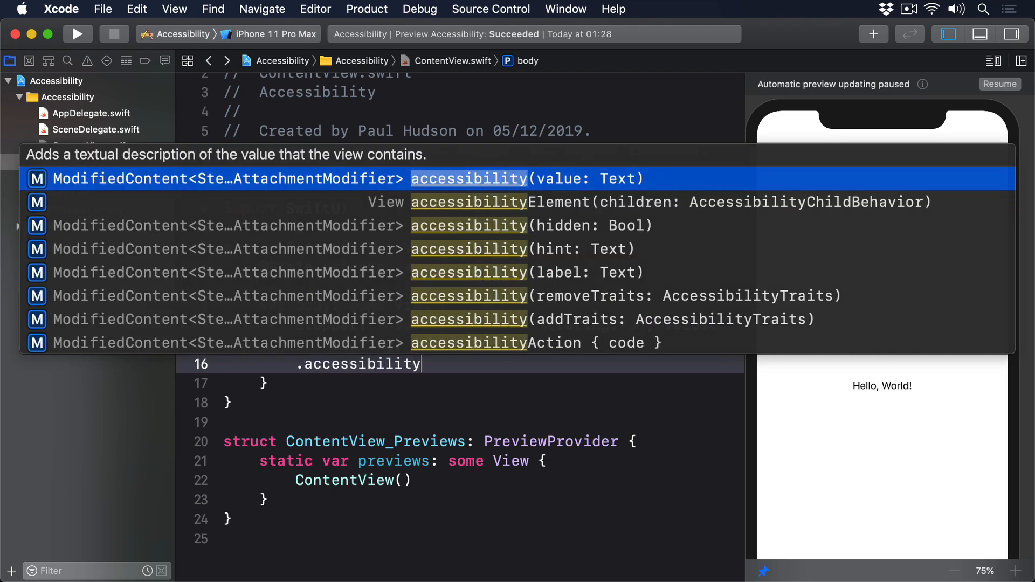